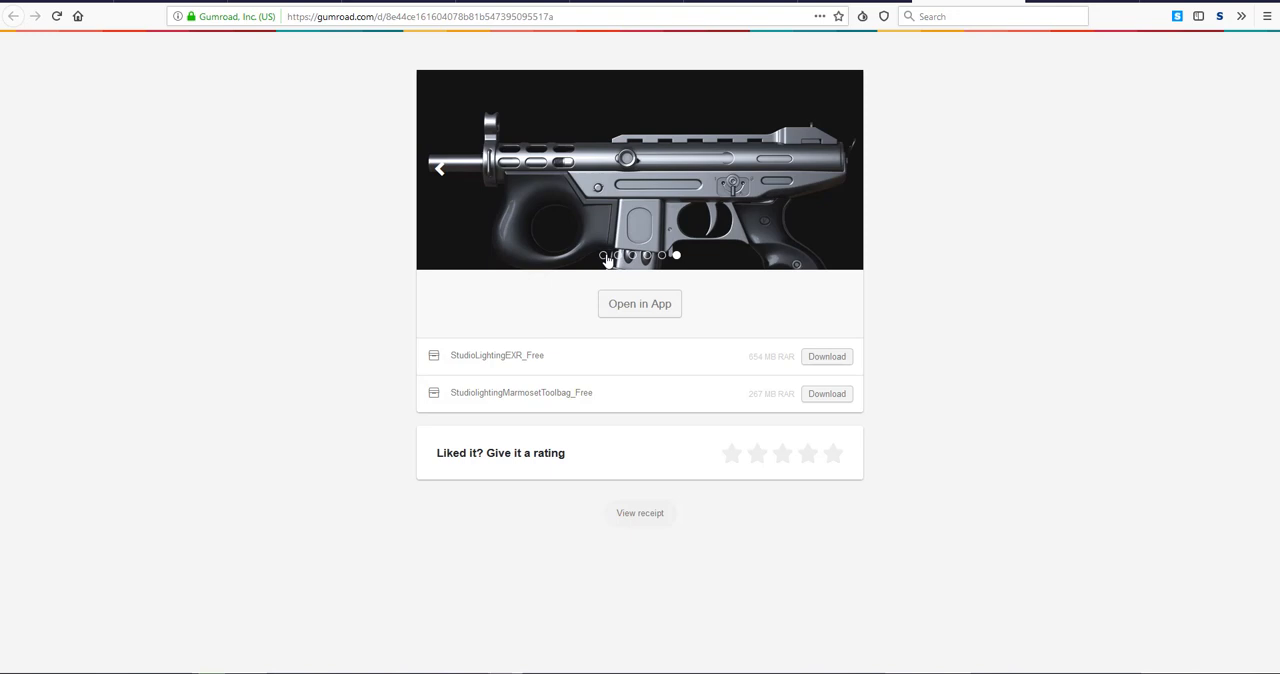
Leave the studio lighting download page for the gumroad.com/joost store's HDRI listings
{"action": "left_click", "coordinate": [617, 255]}
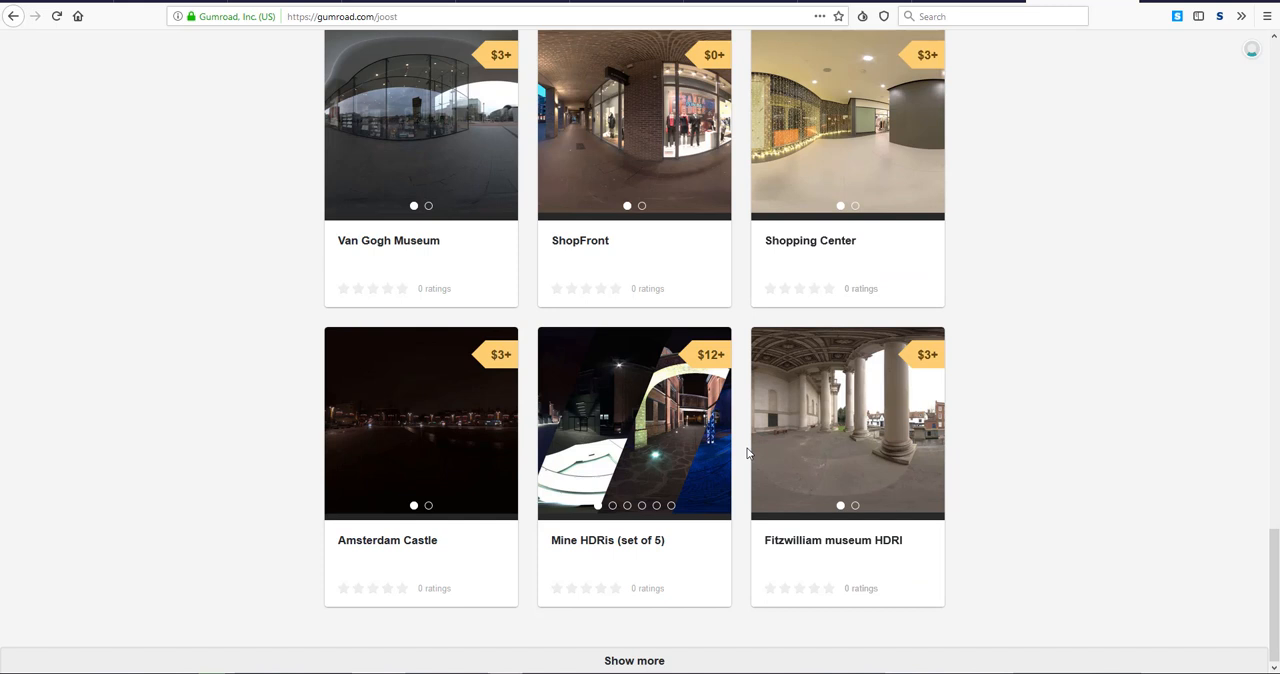
Return to the store's profile header with follow button, tag list, search and first texture packs
{"action": "scroll", "scroll_direction": "down", "scroll_amount": 3}
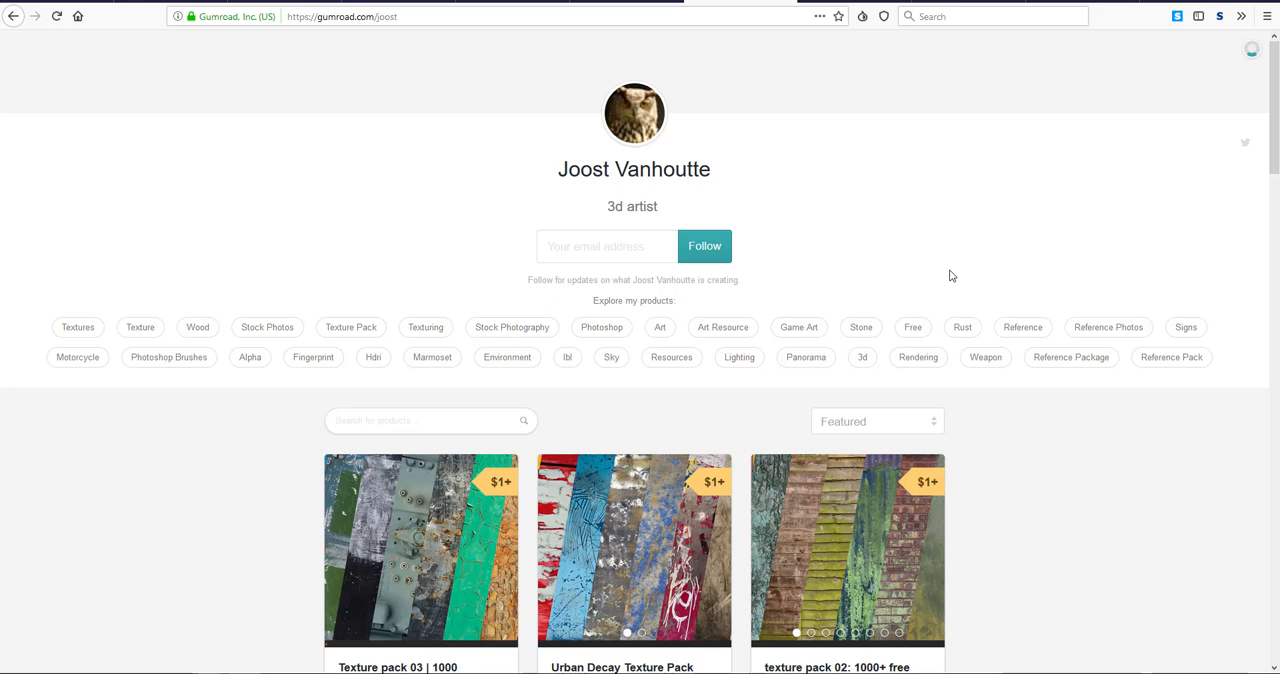
Scroll past the texture packs to the Korean Signs, 800 free textures and Motorcycle Reference Pack row
{"action": "scroll", "scroll_direction": "down", "scroll_amount": 3}
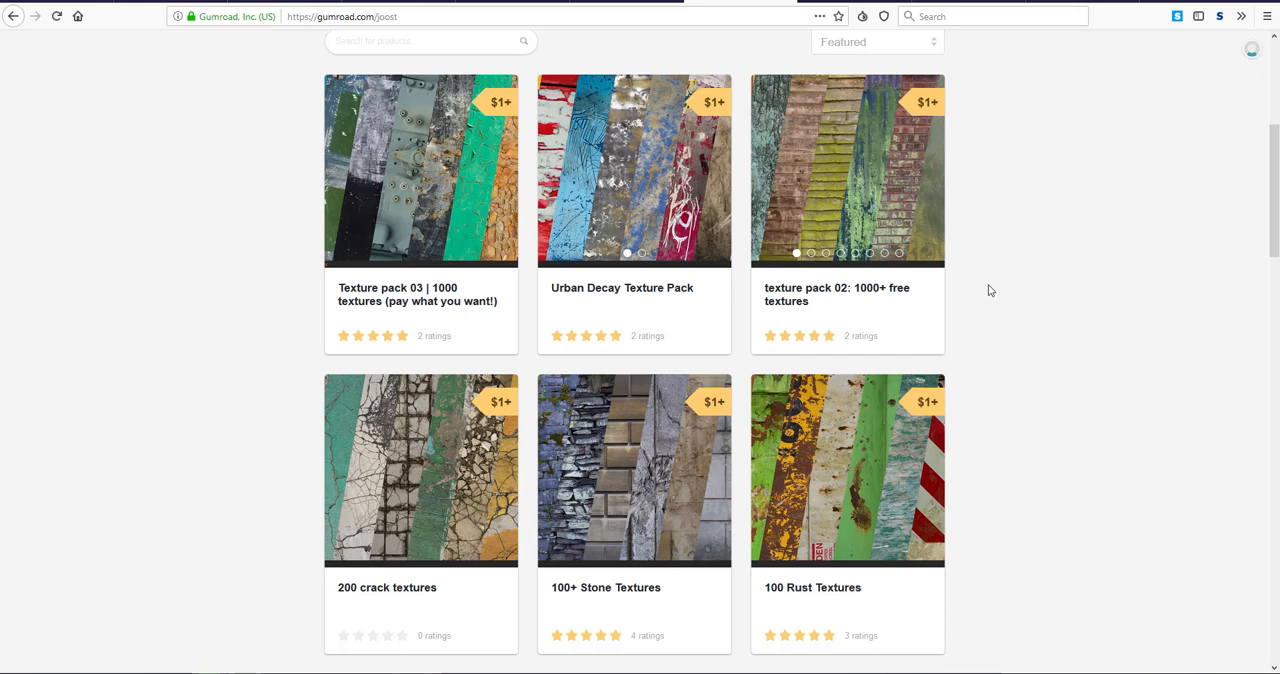
{"action": "scroll", "scroll_direction": "down", "scroll_amount": 3}
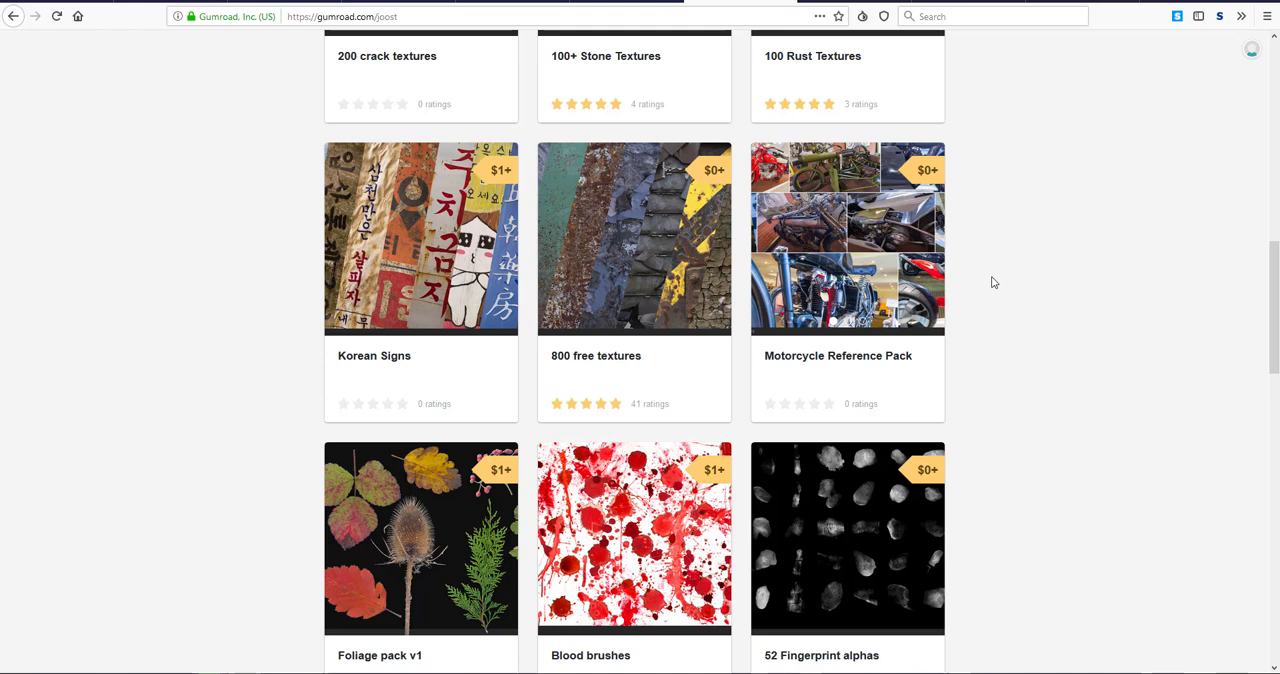
{"action": "scroll", "scroll_direction": "down", "scroll_amount": 3}
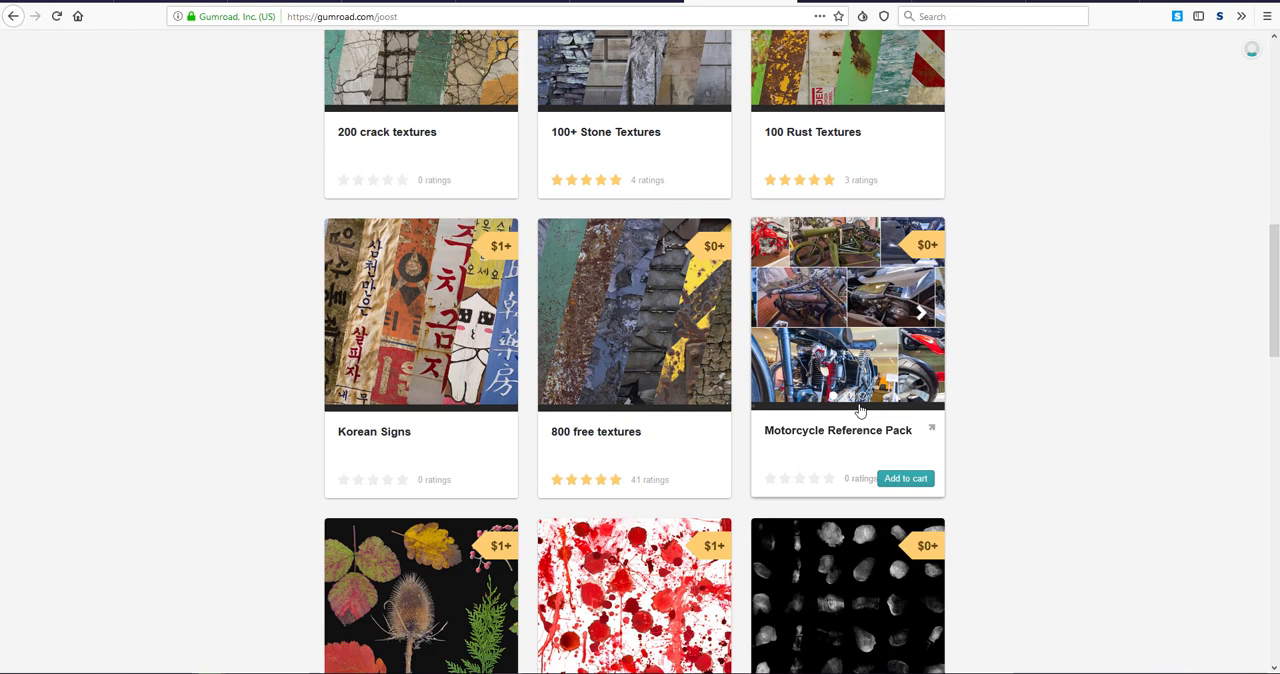
{"action": "scroll", "scroll_direction": "down", "scroll_amount": 3}
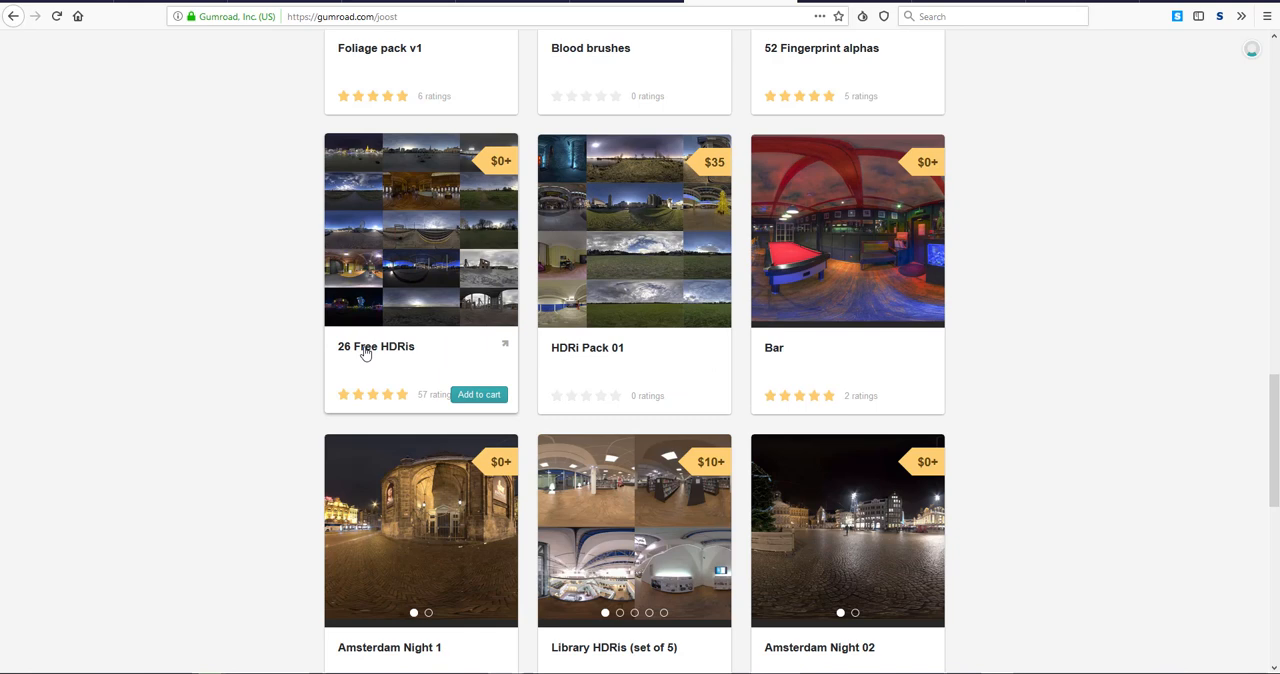
Scroll to the Van Gogh Museum and Fitzwilliam HDRIs, then back to Foliage pack, Blood brushes and Fingerprint alphas
{"action": "scroll", "scroll_direction": "down", "scroll_amount": 3}
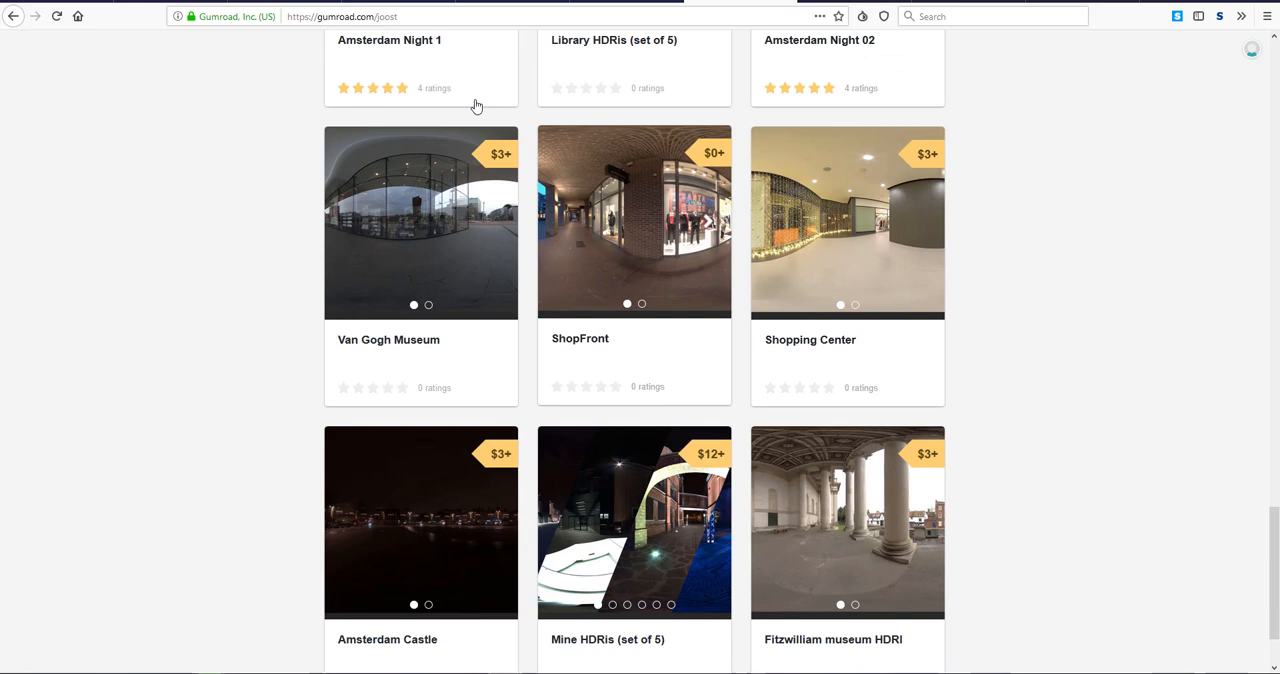
{"action": "scroll", "scroll_direction": "down", "scroll_amount": 3}
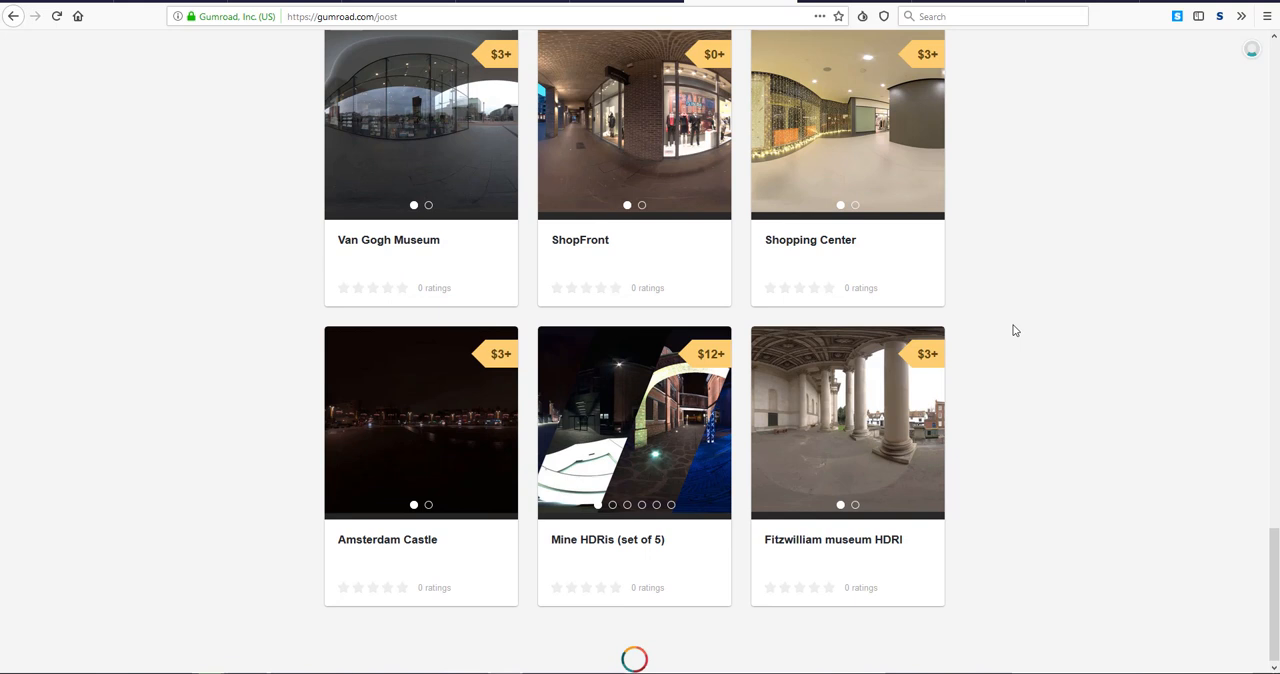
{"action": "scroll", "scroll_direction": "down", "scroll_amount": 3}
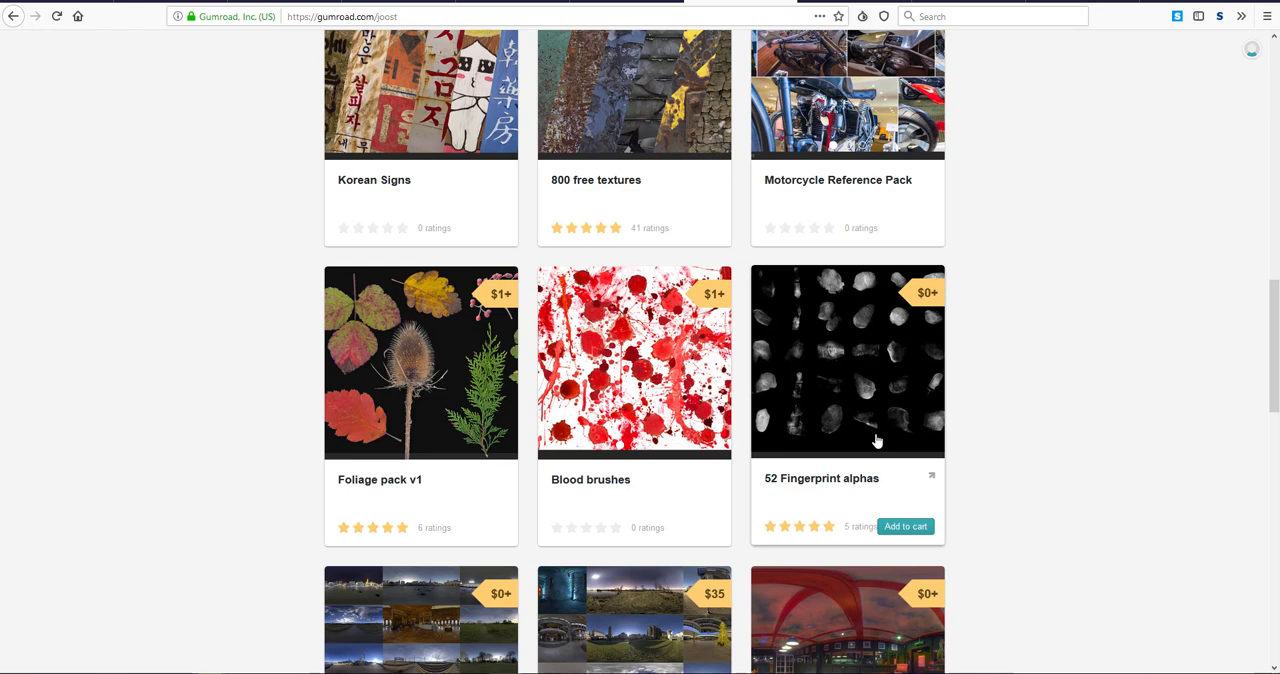
{"action": "mouse_move", "coordinate": [887, 400]}
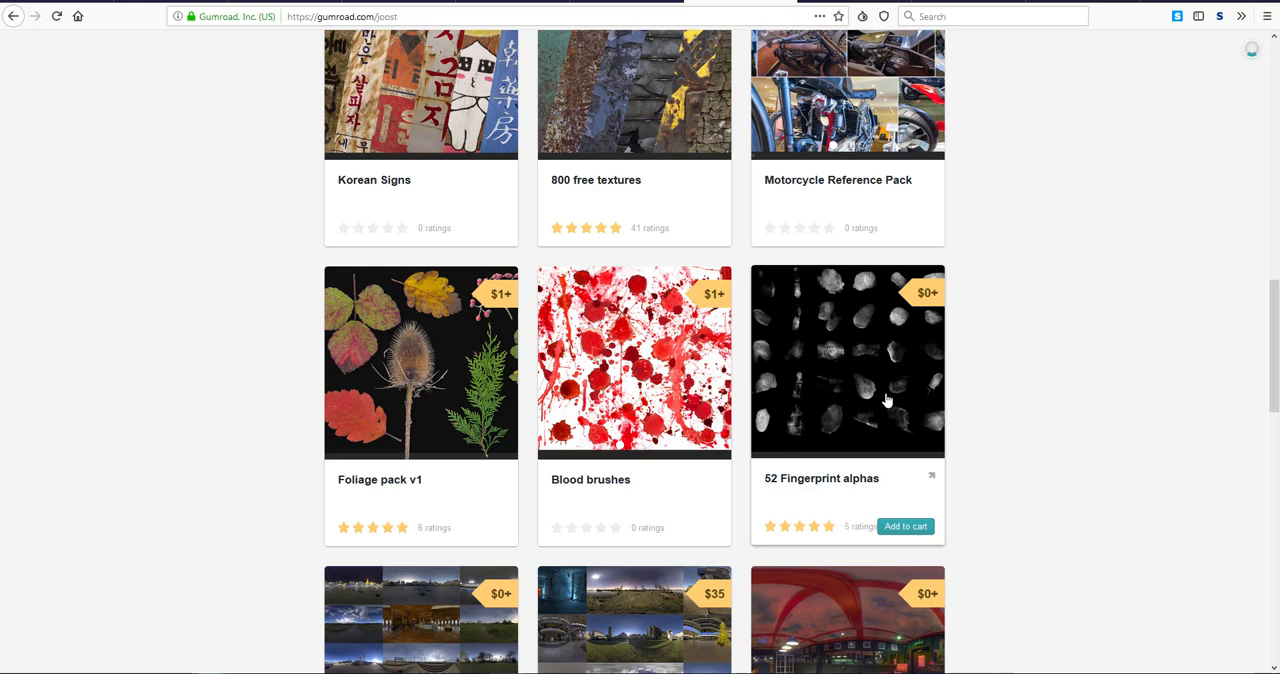
Scroll up to the 200 crack, stone and rust texture packs above Korean Signs
{"action": "scroll", "scroll_direction": "up", "scroll_amount": 3}
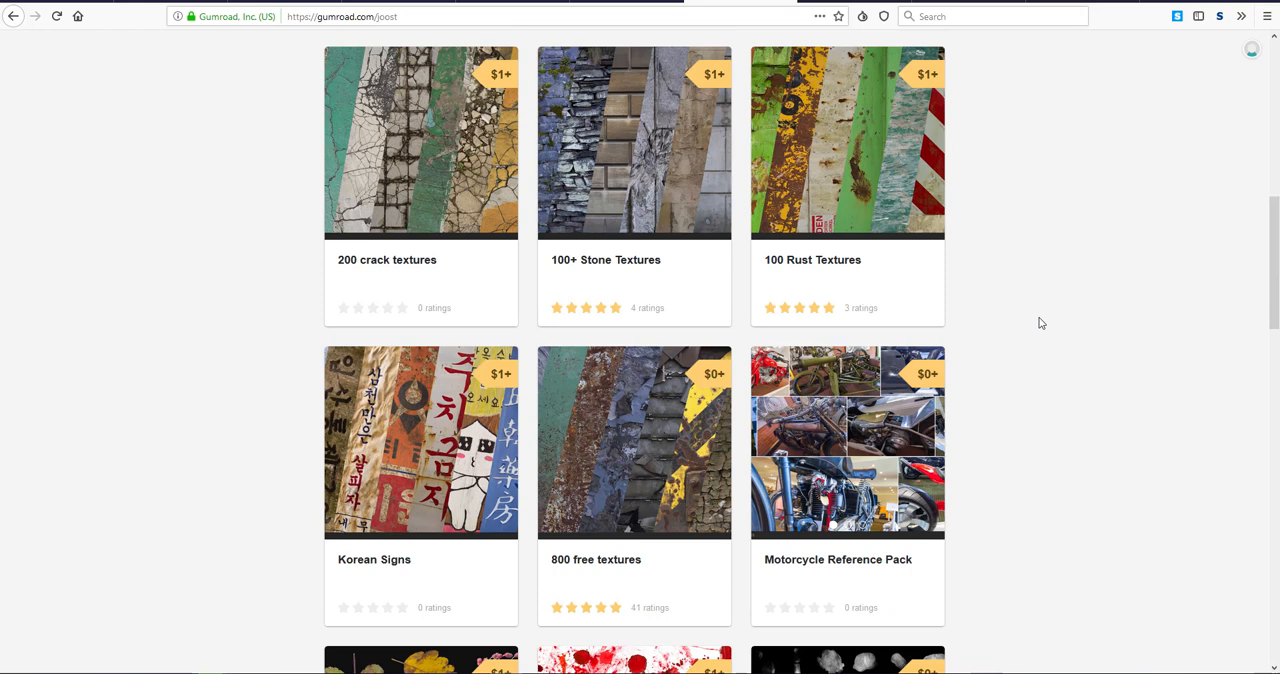
Bring the first texture rows, Urban Decay Texture Pack through 100 Rust Textures, into view
{"action": "scroll", "scroll_direction": "down", "scroll_amount": 3}
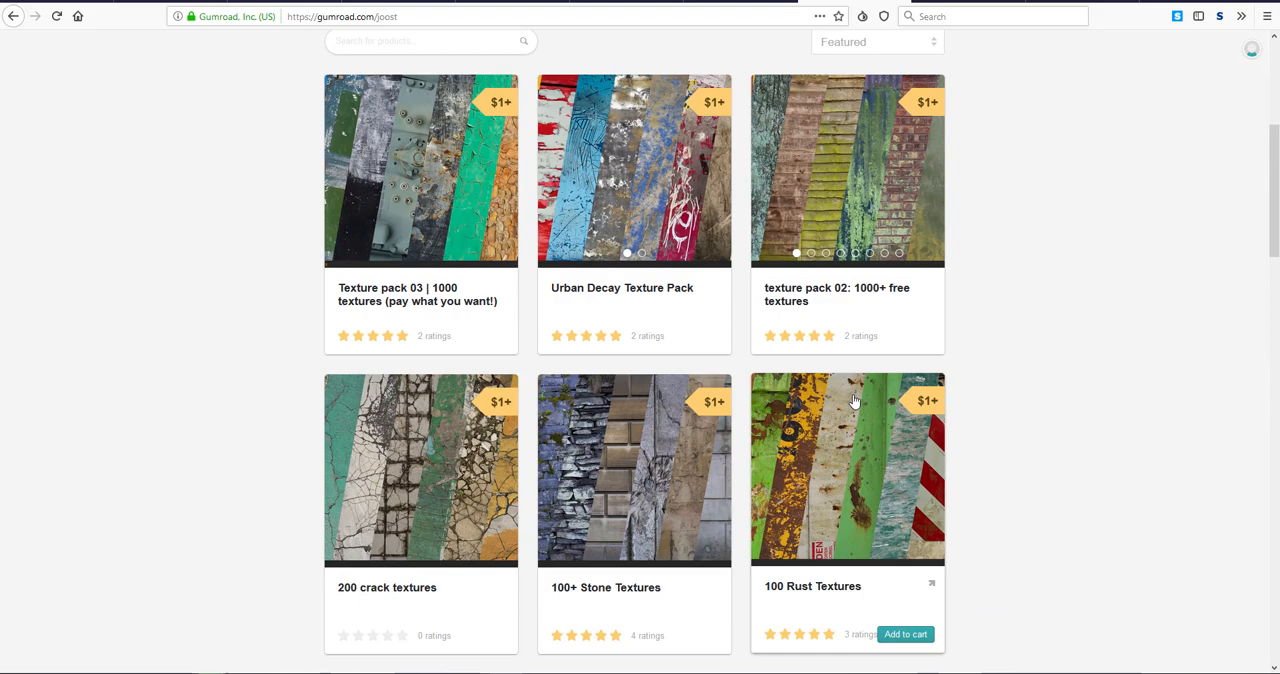
Scroll down to the final HDRIs, Van Gogh Museum and ShopFront through Fitzwilliam museum HDRI
{"action": "scroll", "scroll_direction": "down", "scroll_amount": 3}
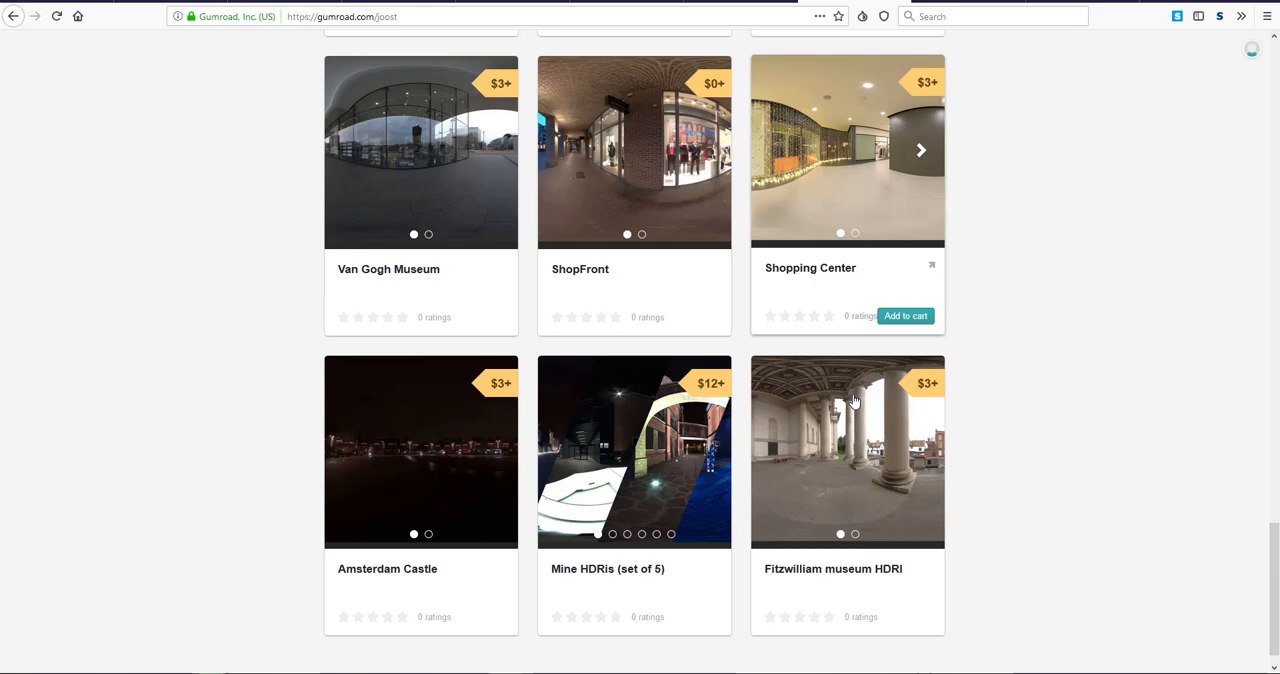